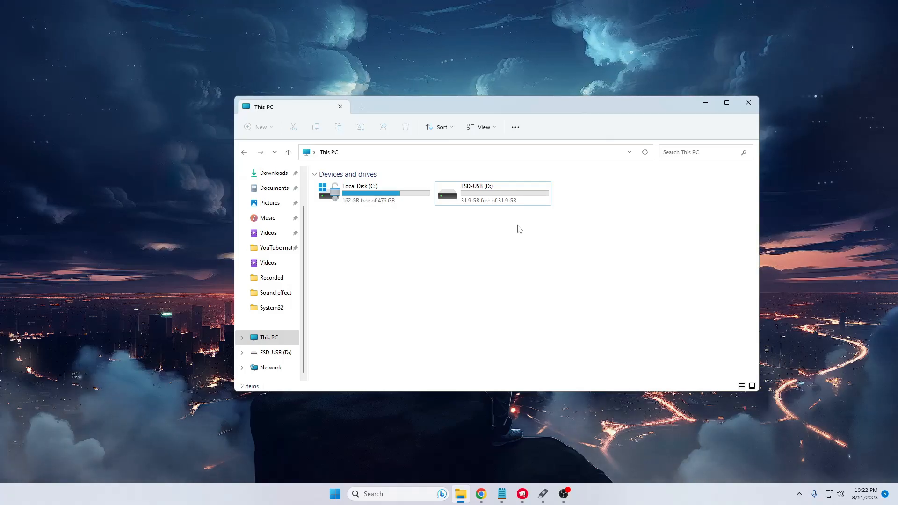
mouse_move(493, 193)
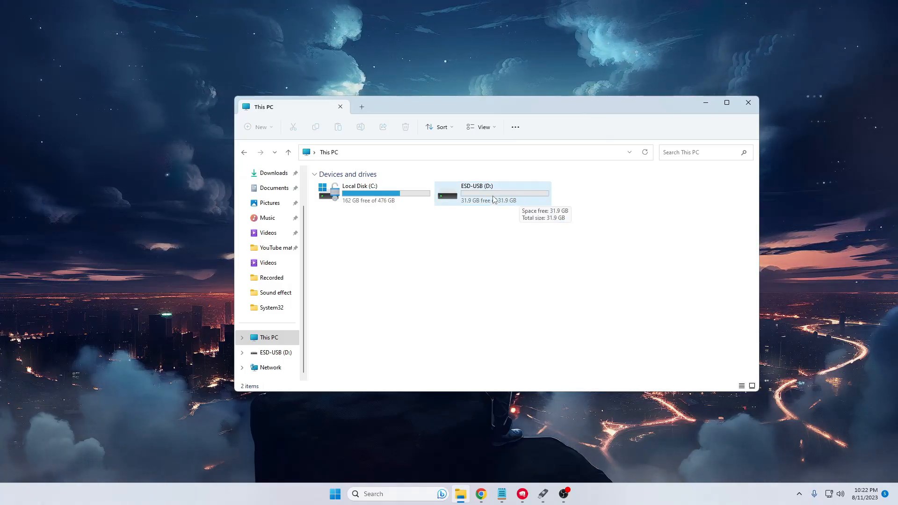
Step: Select the ESD-USB (D:) drive, then launch Disk Management to view Disk 1's partitions
left_click(726, 103)
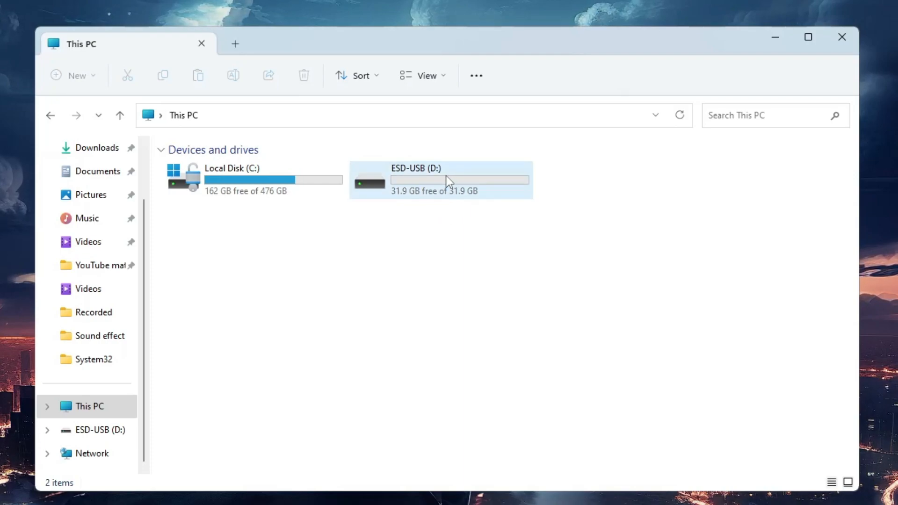
left_click(439, 180)
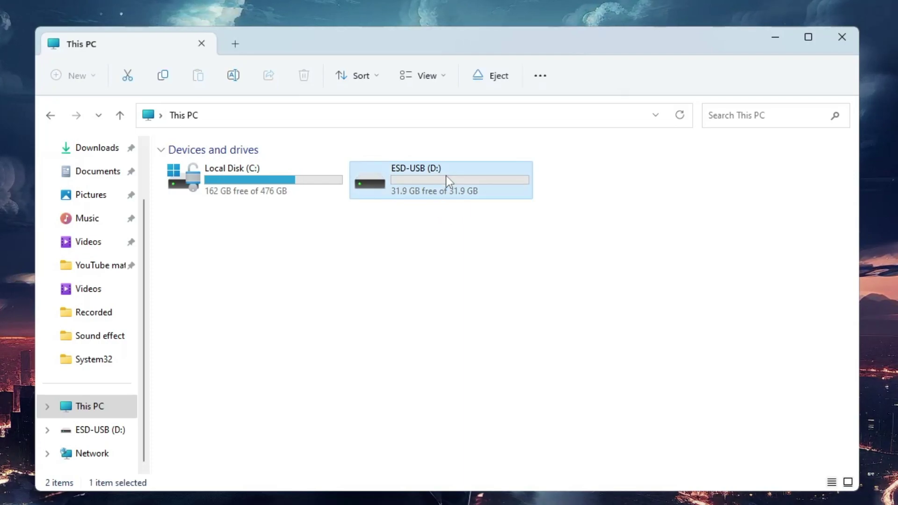
mouse_move(432, 202)
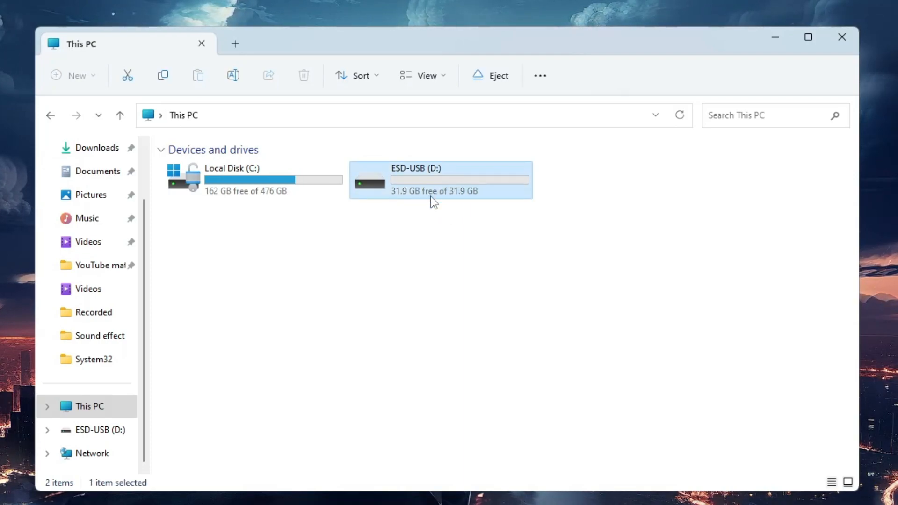
mouse_move(447, 198)
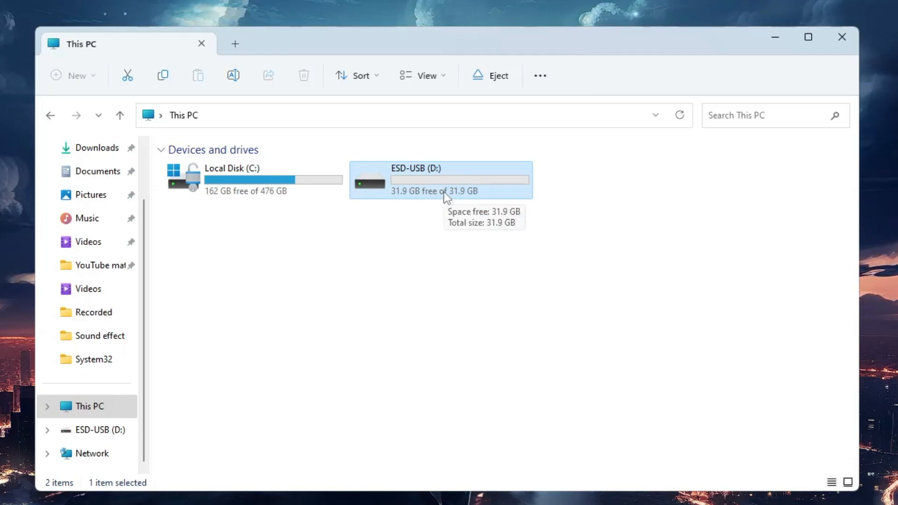
mouse_move(426, 176)
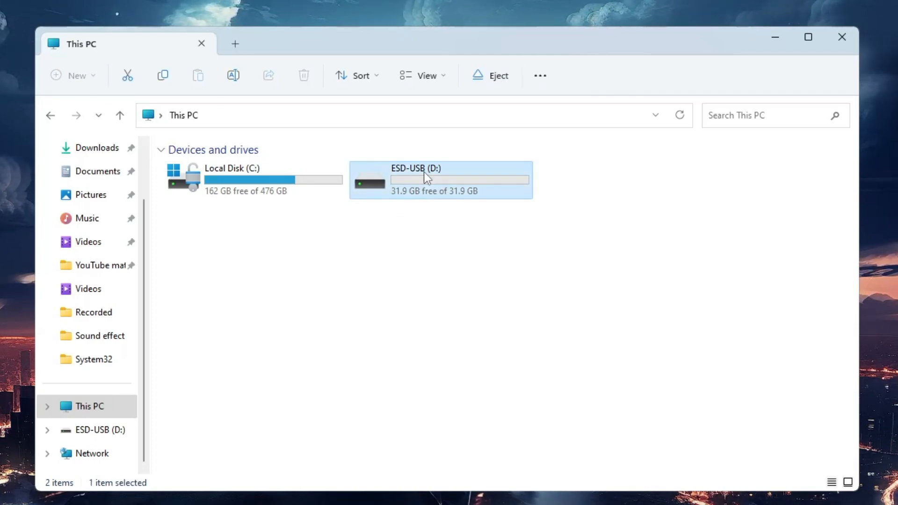
mouse_move(453, 180)
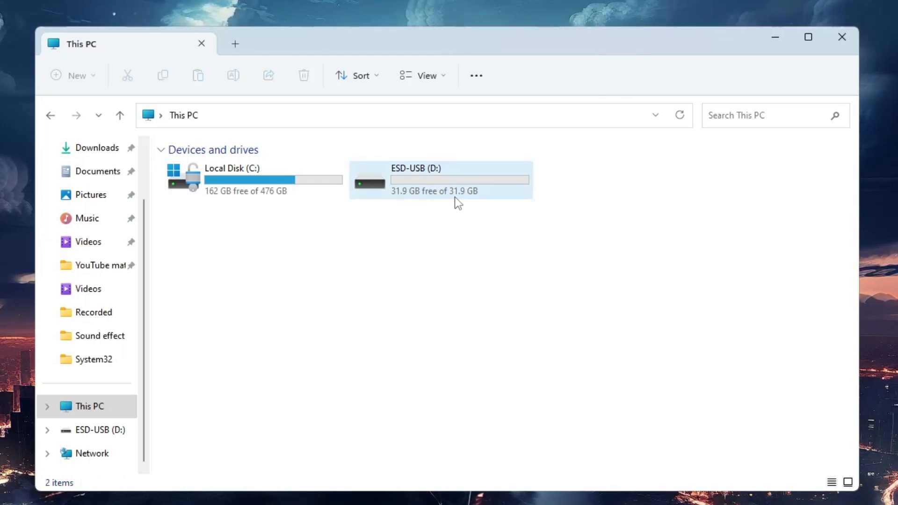
mouse_move(459, 201)
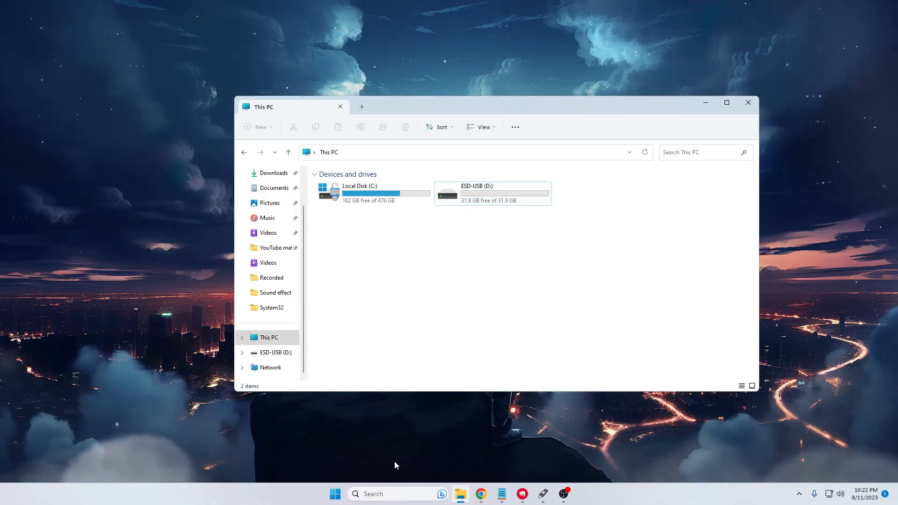
right_click(335, 493)
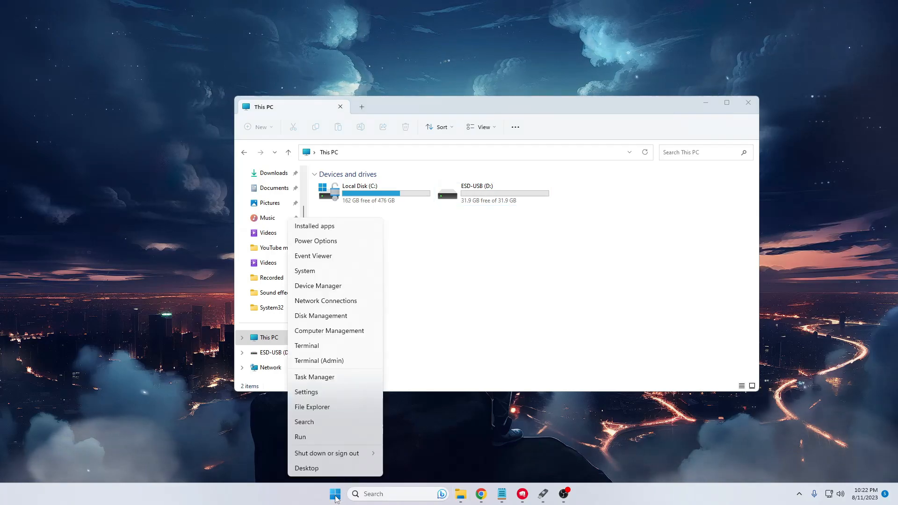
mouse_move(321, 316)
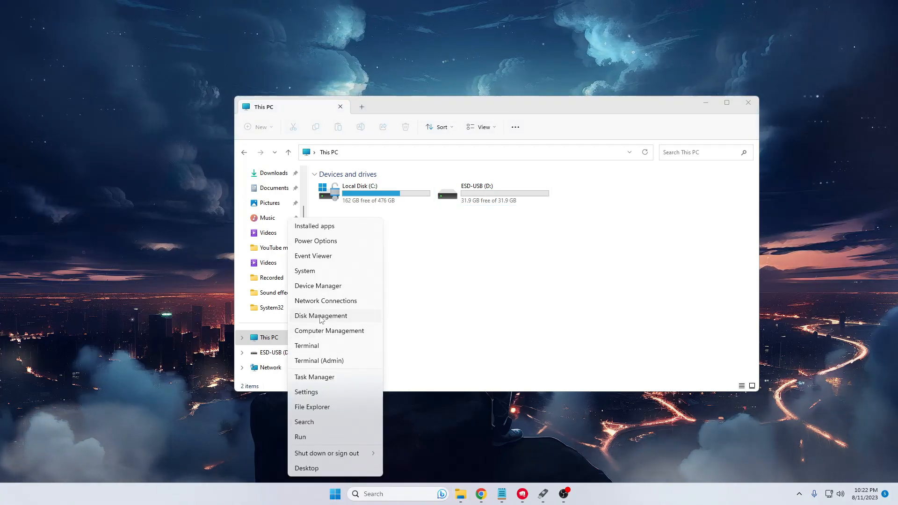
left_click(321, 316)
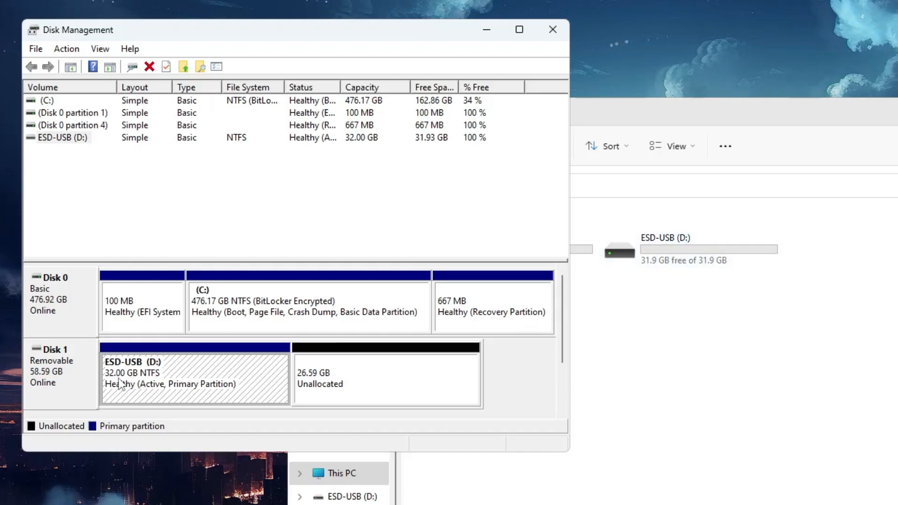
mouse_move(322, 378)
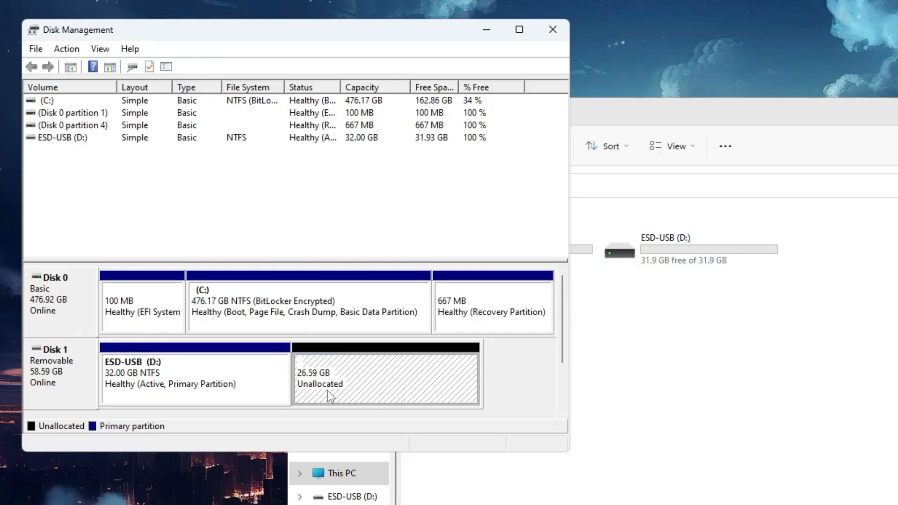
mouse_move(532, 362)
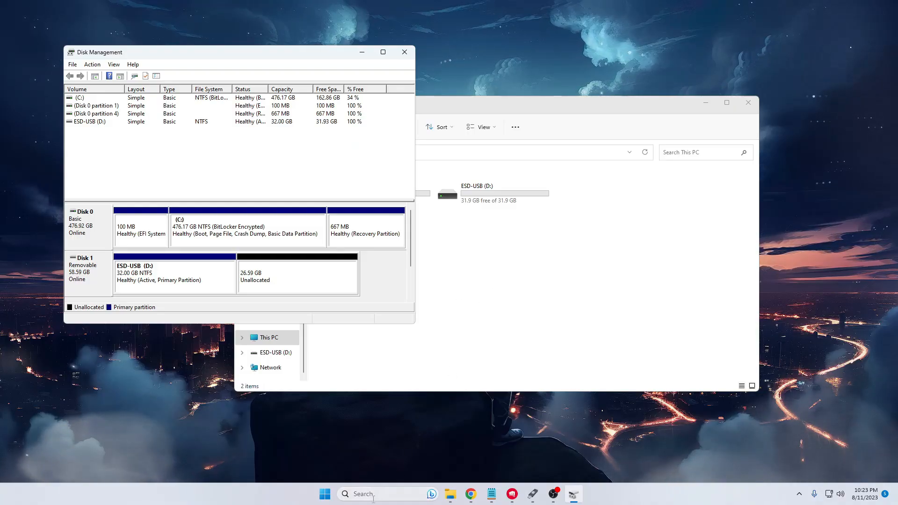
Step: Search for cmd and run Command Prompt as administrator
type("cmd")
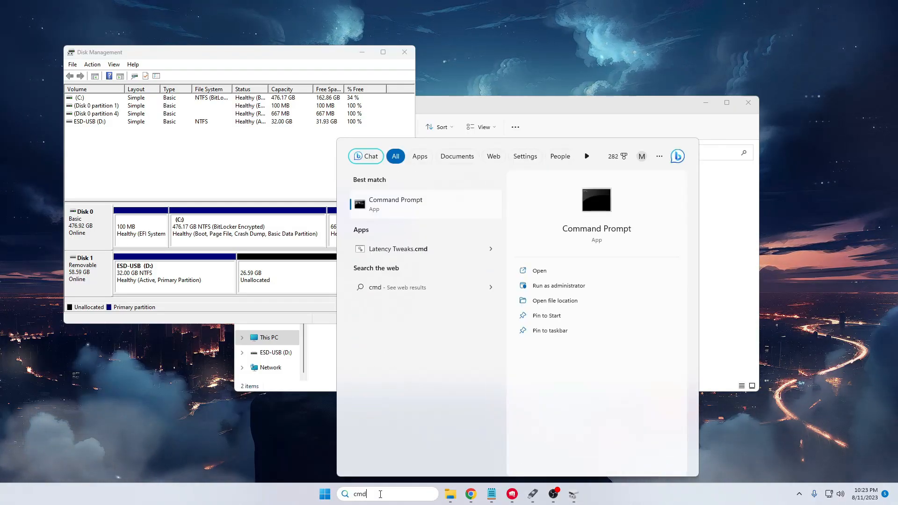
right_click(395, 204)
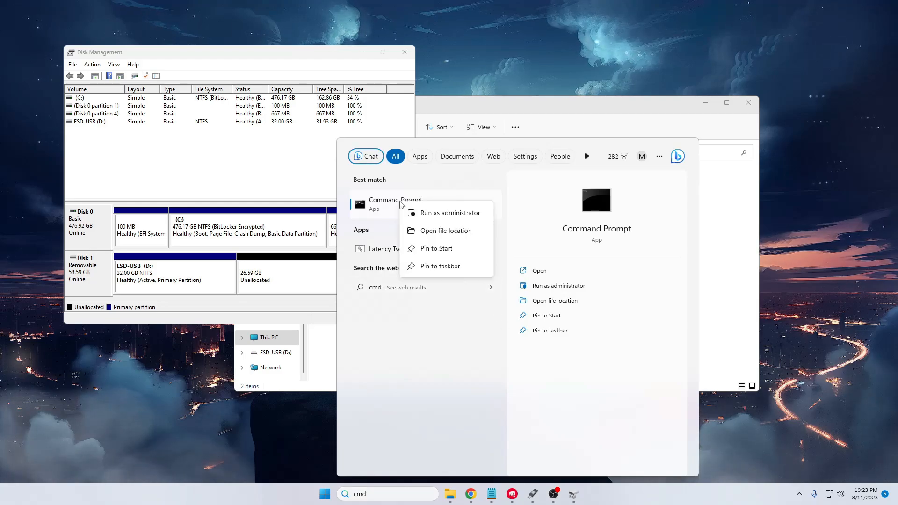
left_click(452, 212)
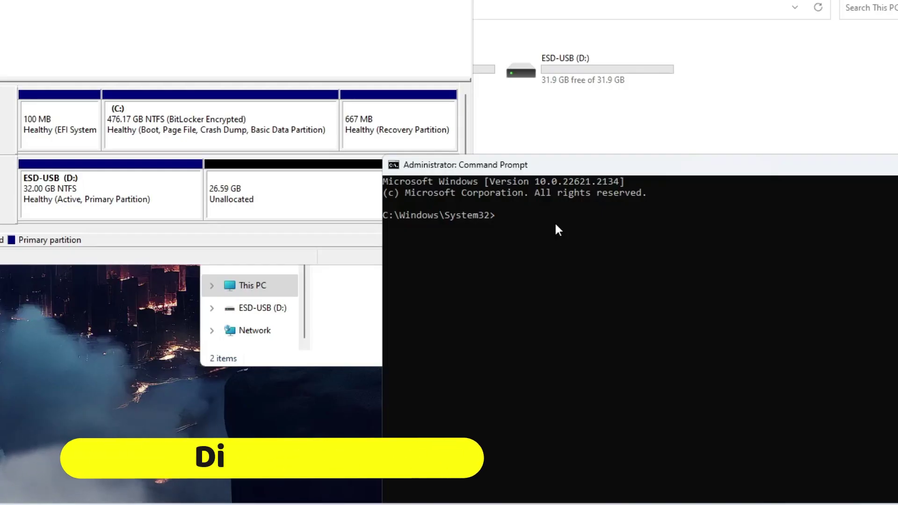
Step: Start DiskPart and list all attached disks
type("diskp")
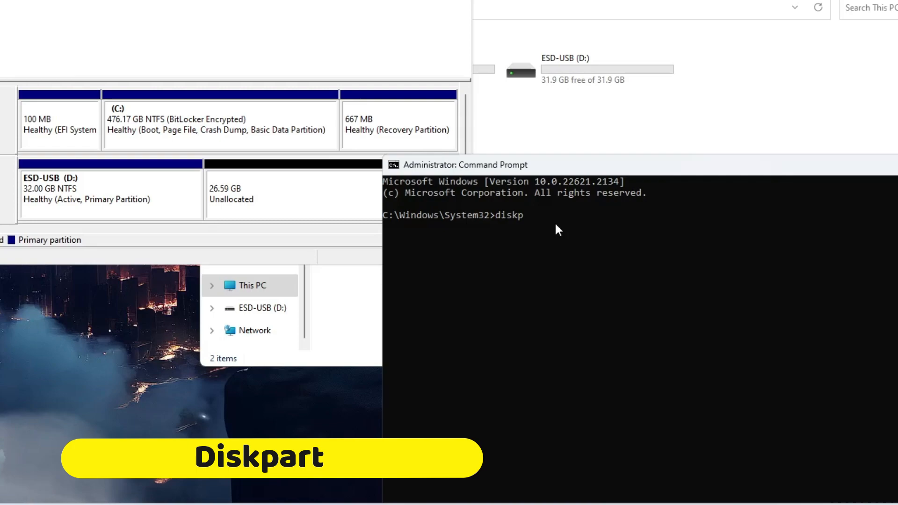
key("Return")
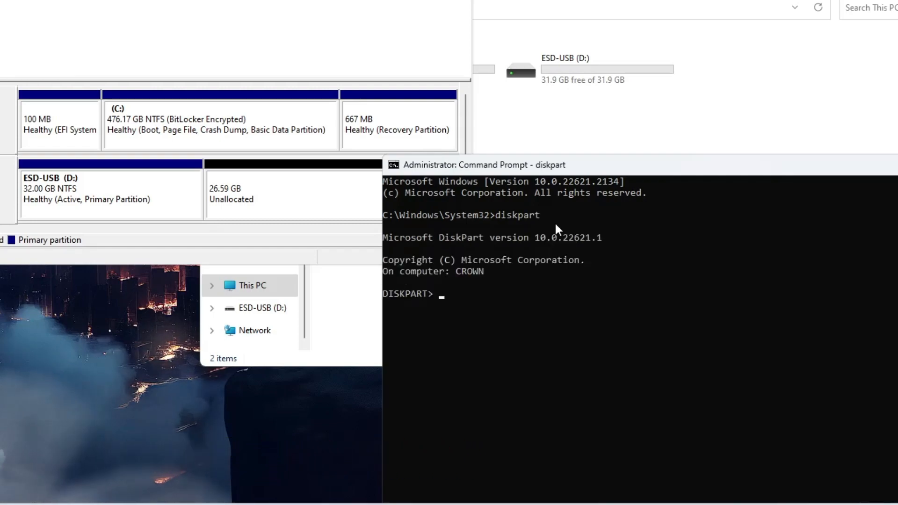
type("list")
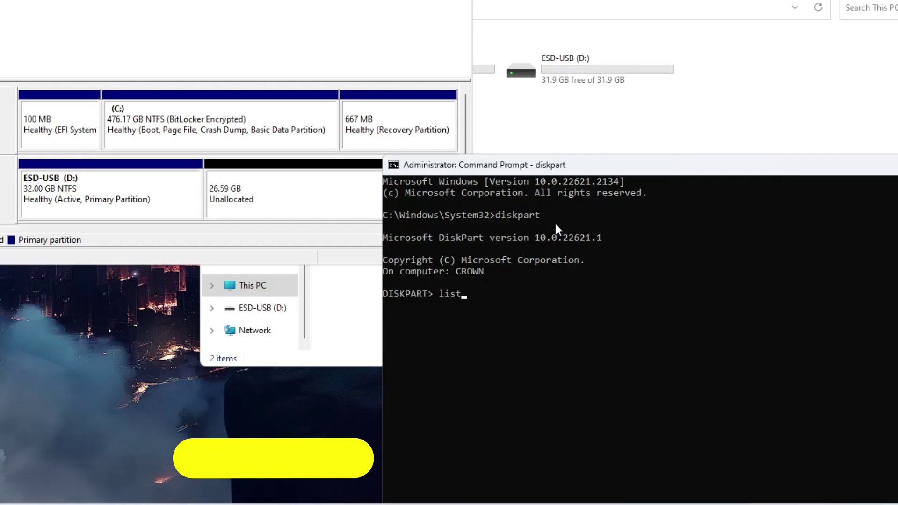
type("di")
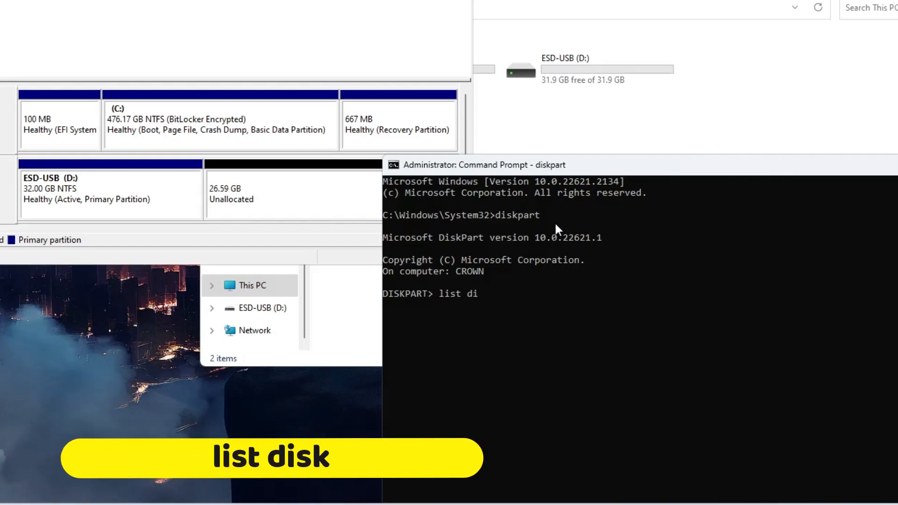
key("Return")
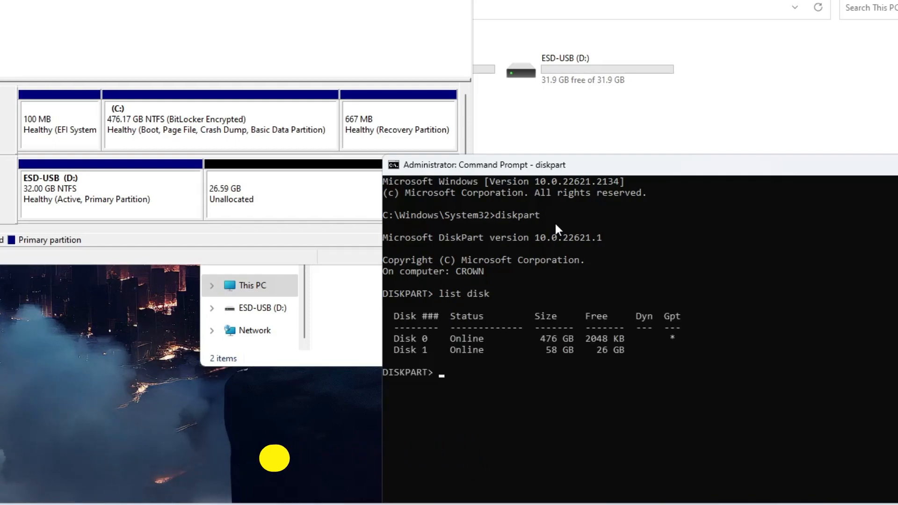
mouse_move(467, 339)
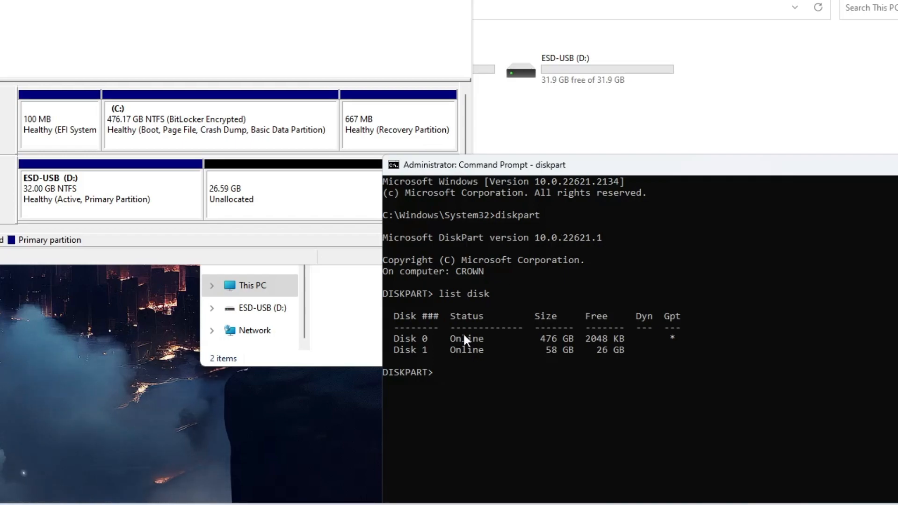
mouse_move(521, 352)
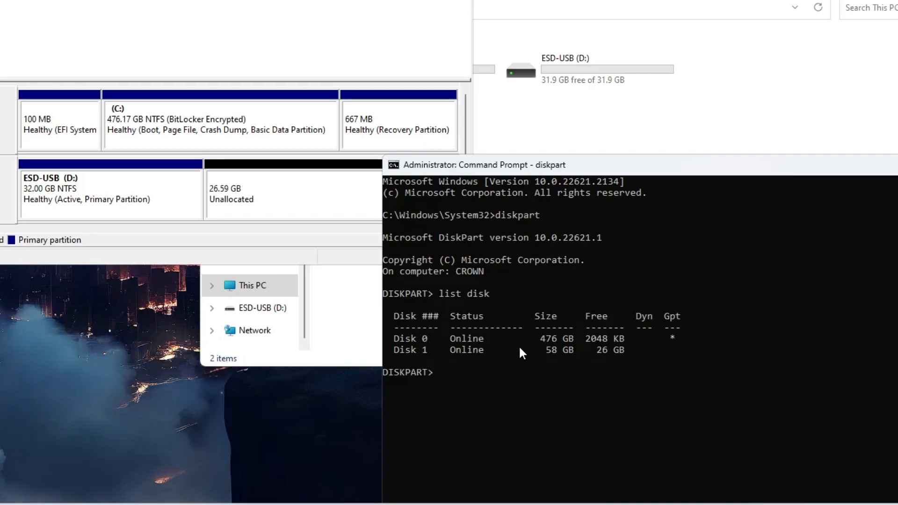
mouse_move(580, 360)
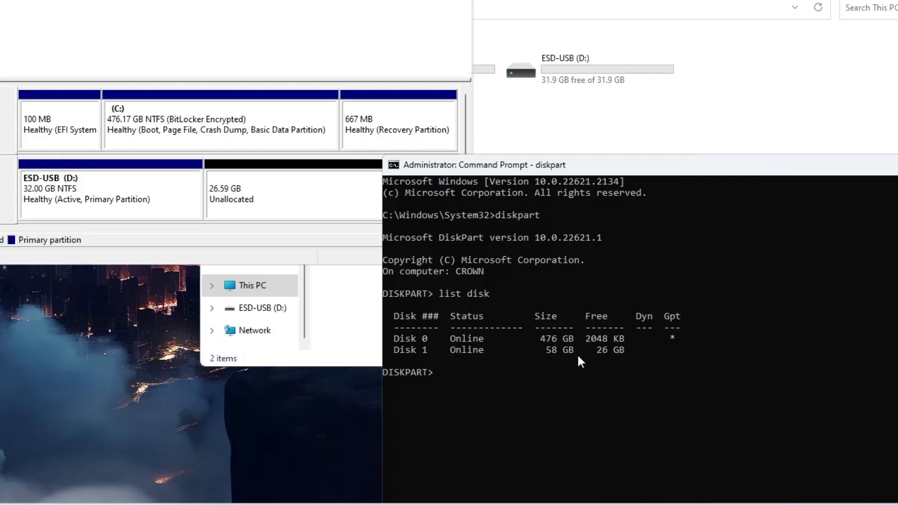
mouse_move(401, 357)
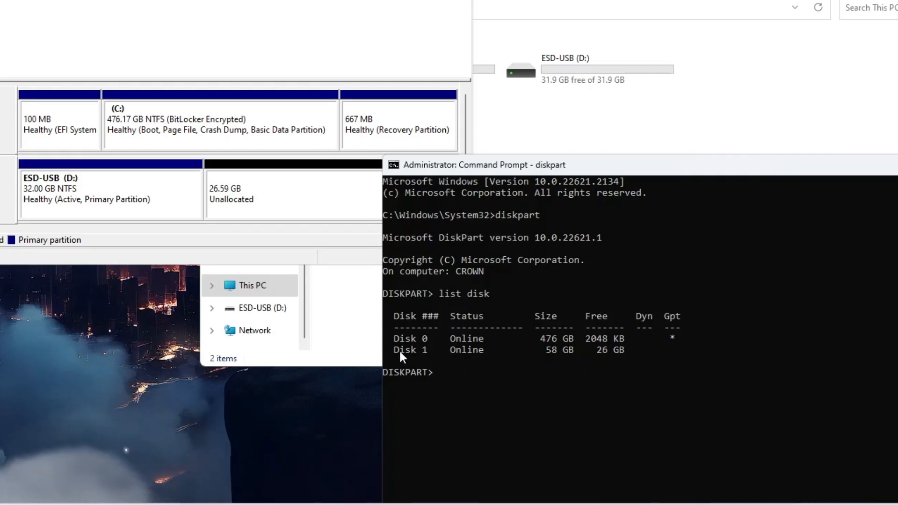
mouse_move(432, 355)
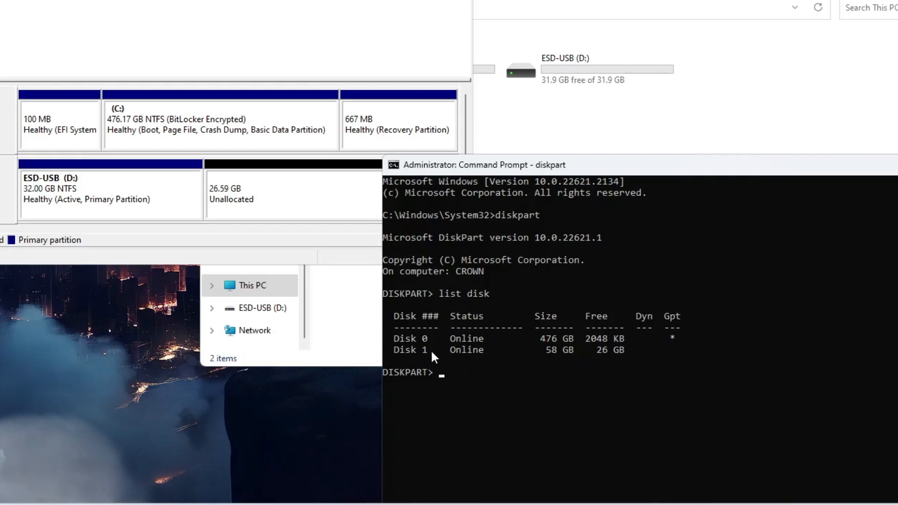
Step: Select disk 1, the 58 GB USB drive, with select disk 1
type("selec")
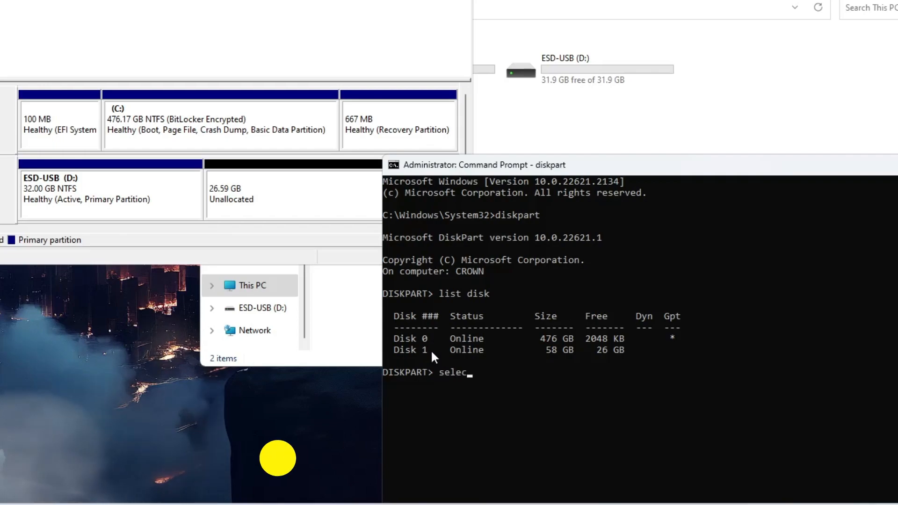
type("t disk")
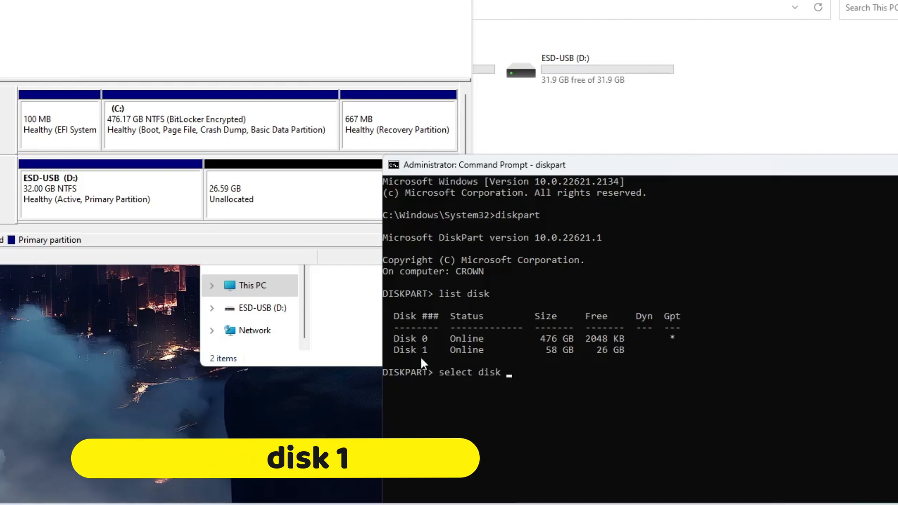
type("1")
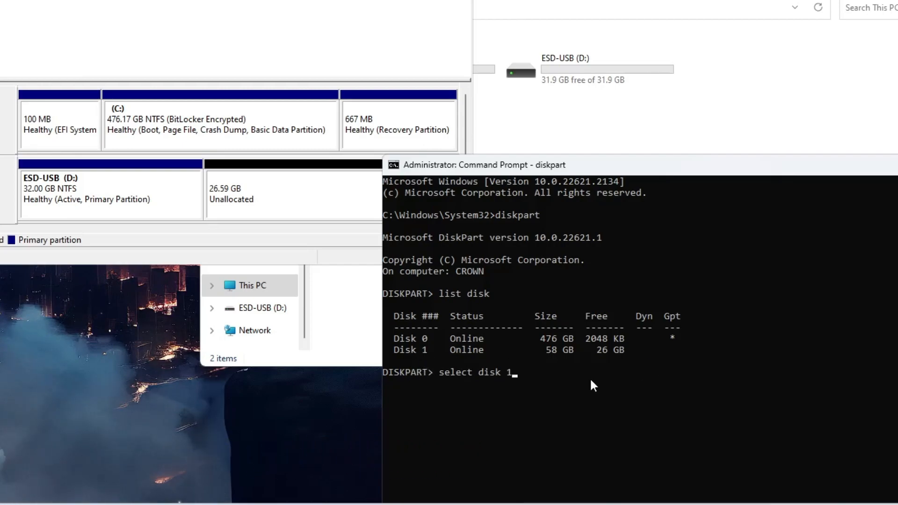
key("Return")
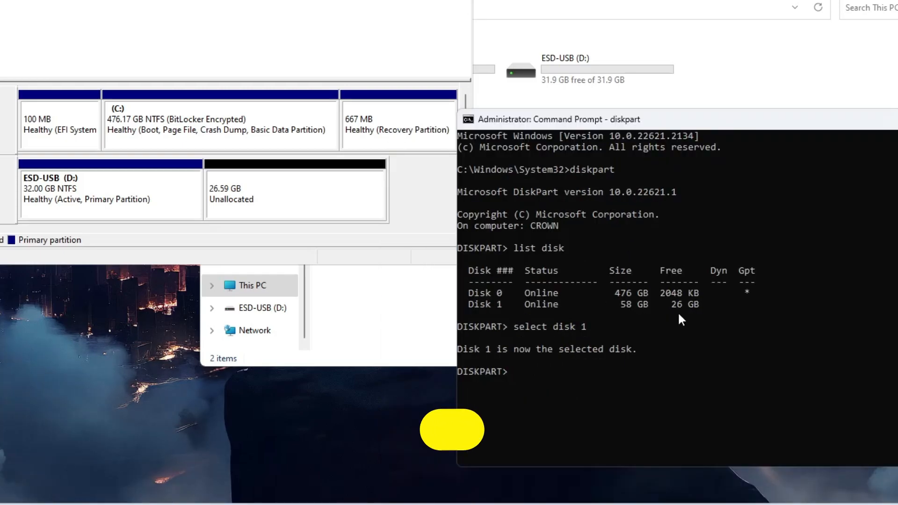
type("clean")
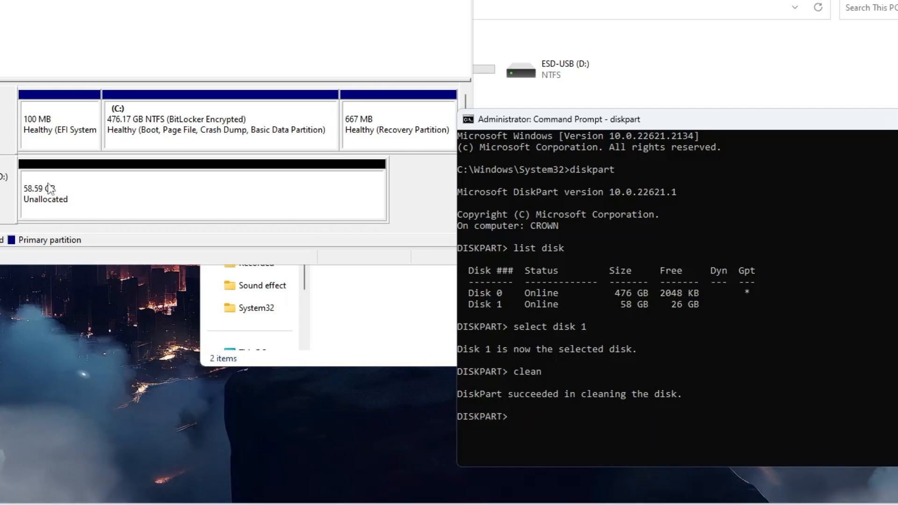
mouse_move(95, 199)
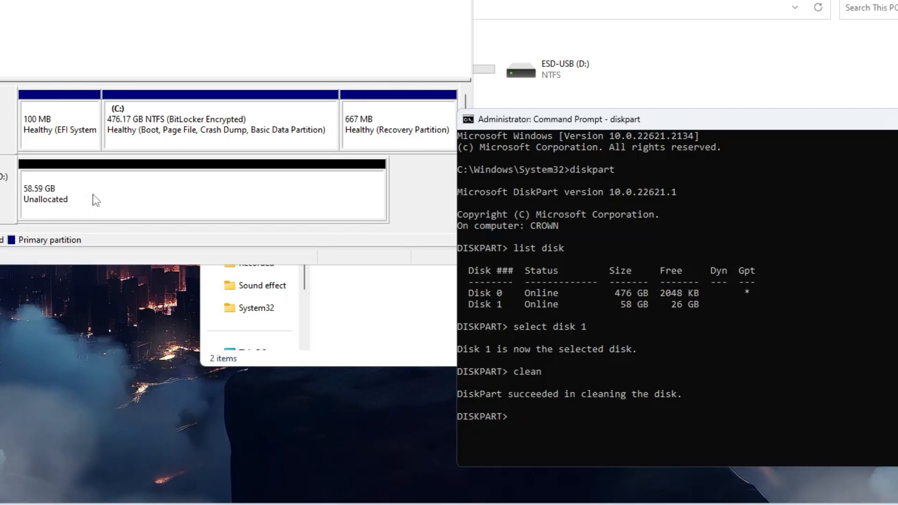
mouse_move(74, 194)
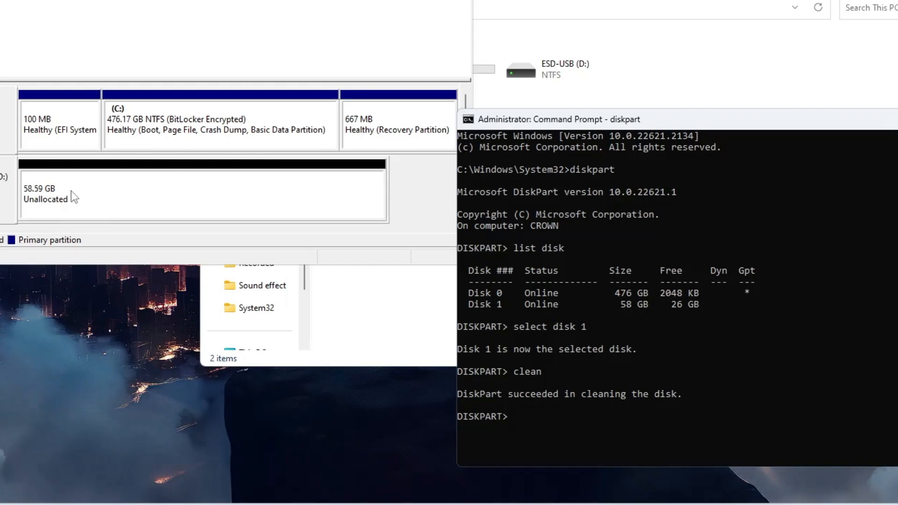
mouse_move(551, 403)
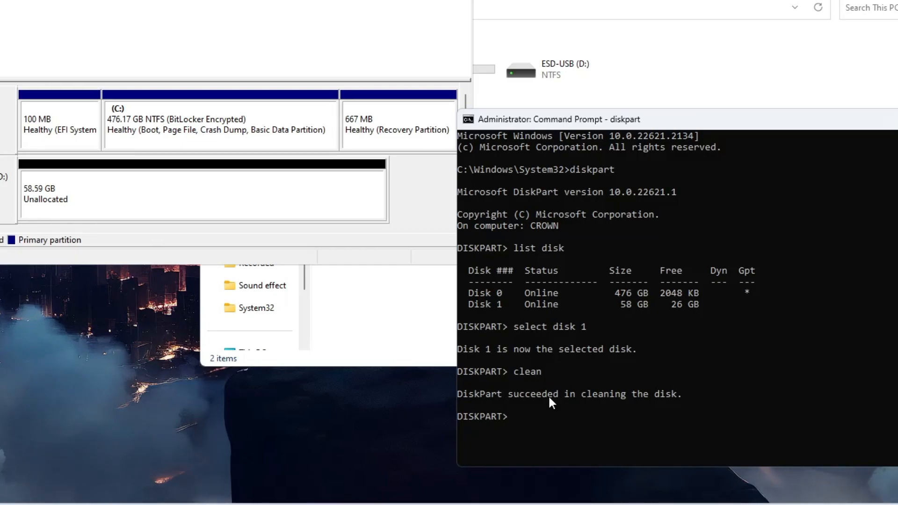
mouse_move(245, 178)
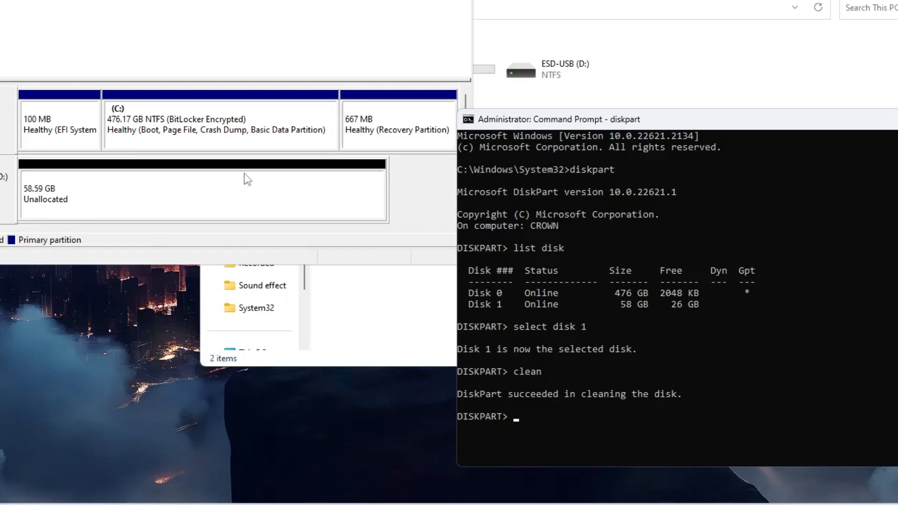
mouse_move(528, 384)
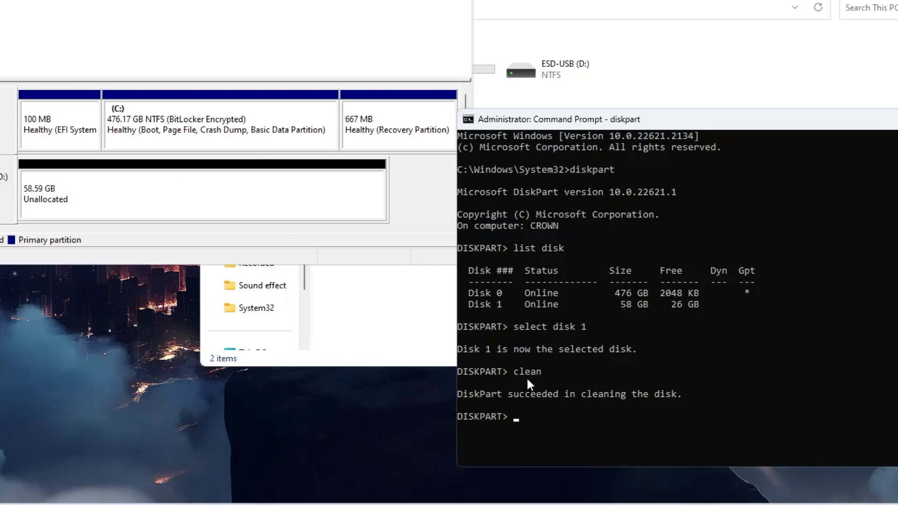
mouse_move(577, 416)
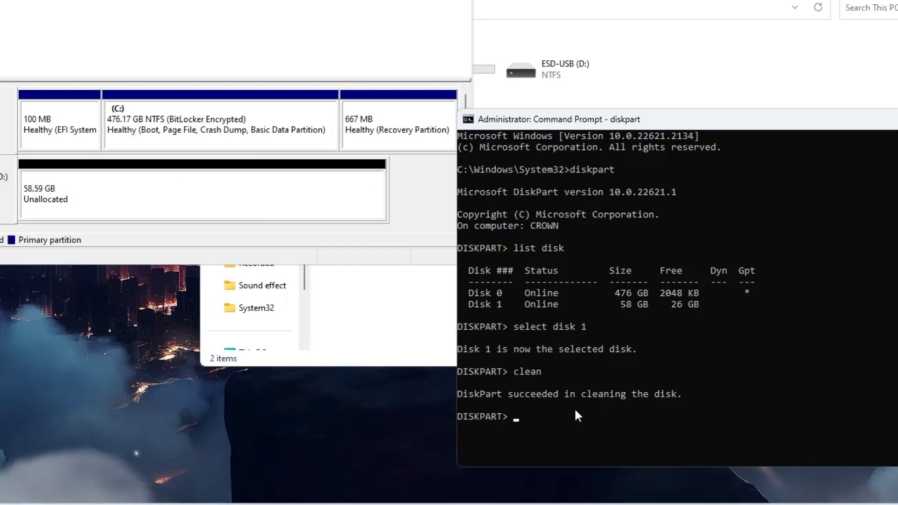
mouse_move(520, 420)
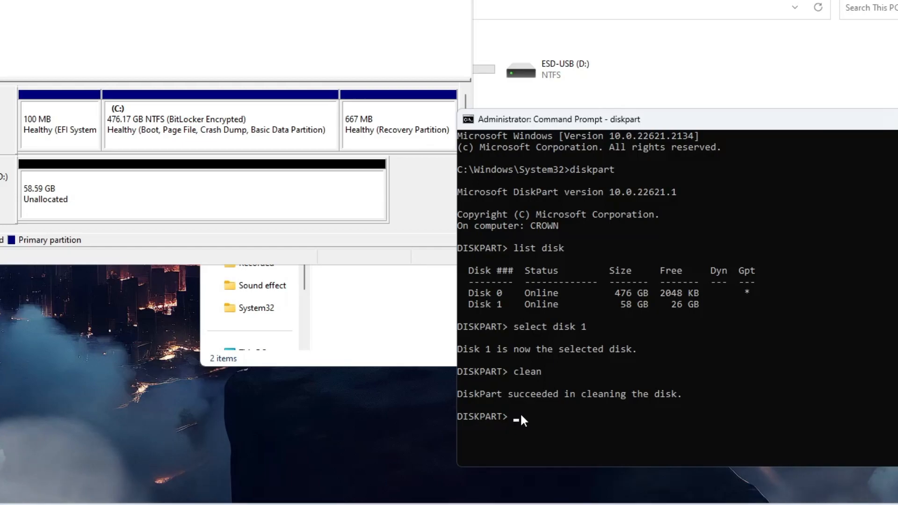
Step: Enter the create partition primary command on the cleaned USB disk
type("cr")
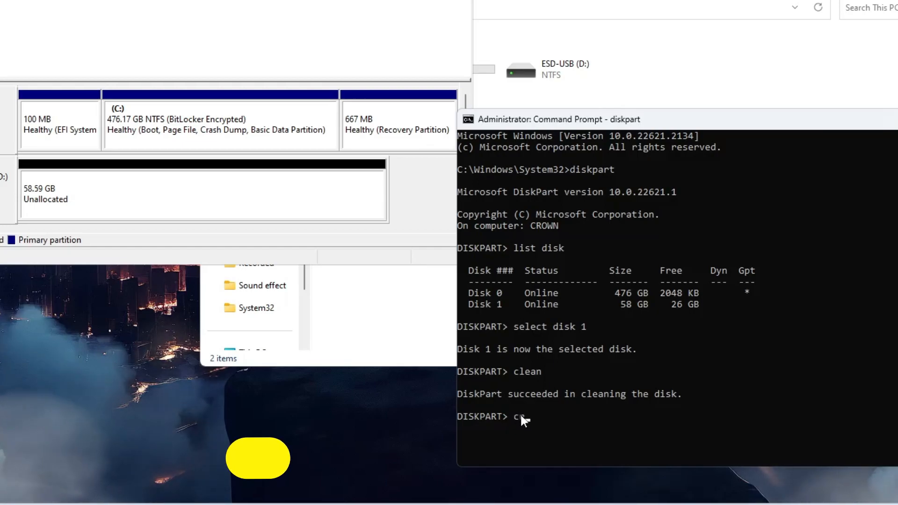
type("create pariti")
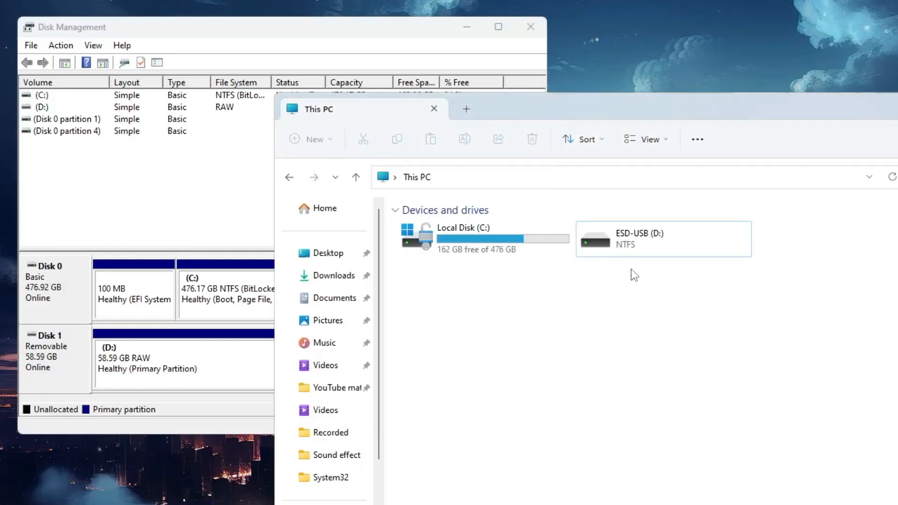
Step: Select the ESD-USB (D:) drive in This PC and show its context menu
left_click(663, 239)
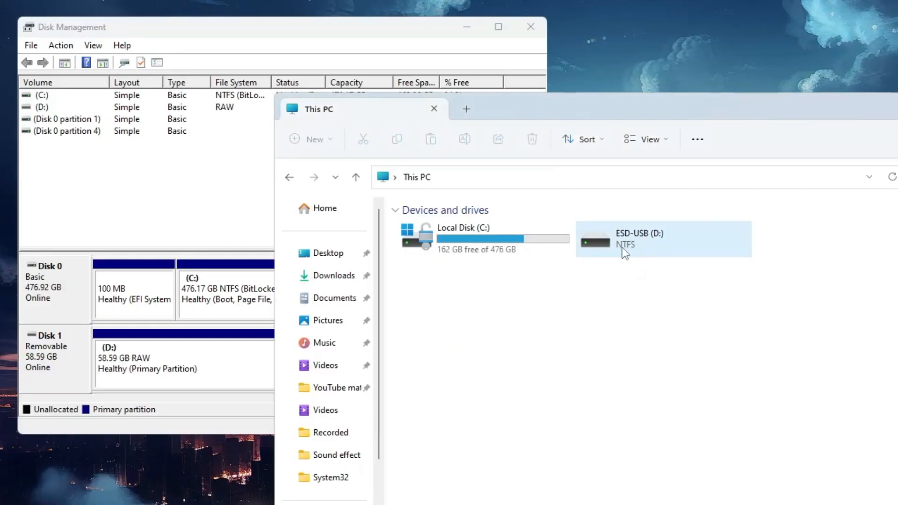
mouse_move(646, 253)
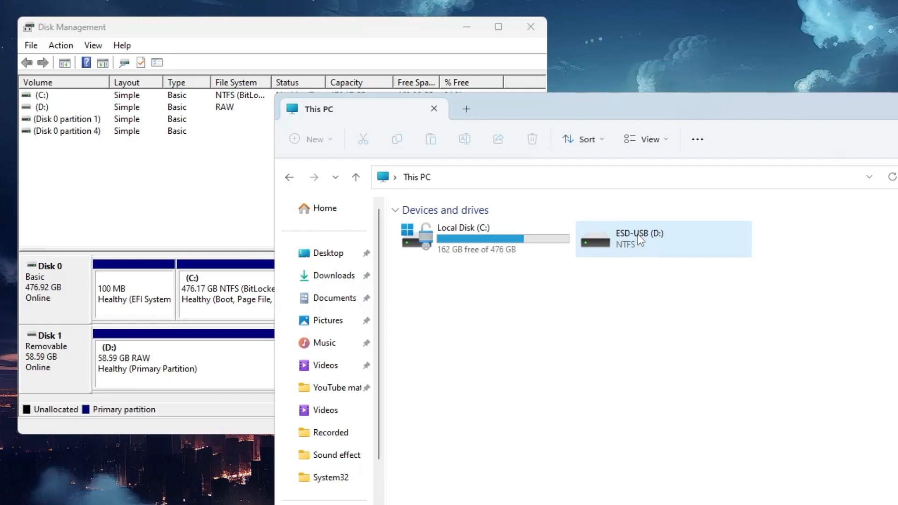
right_click(639, 239)
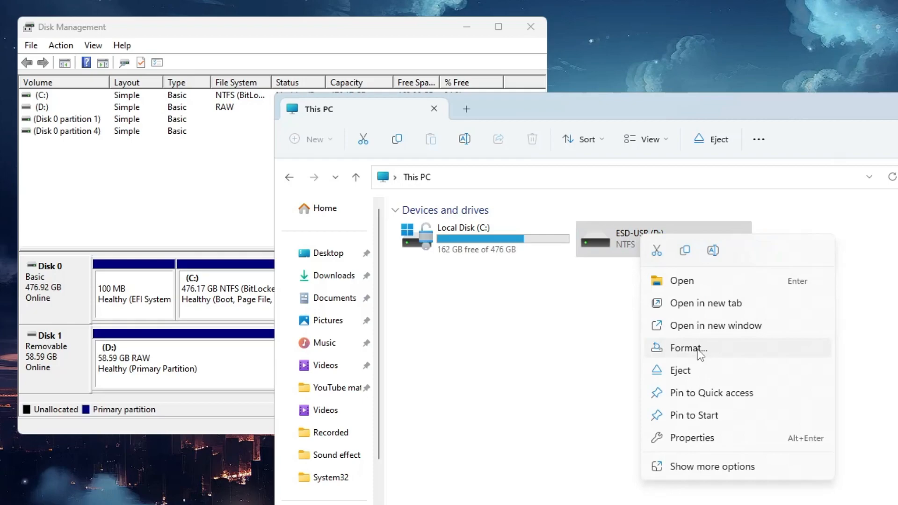
Step: Format the D: drive with exFAT and dismiss the Format Complete message
left_click(688, 348)
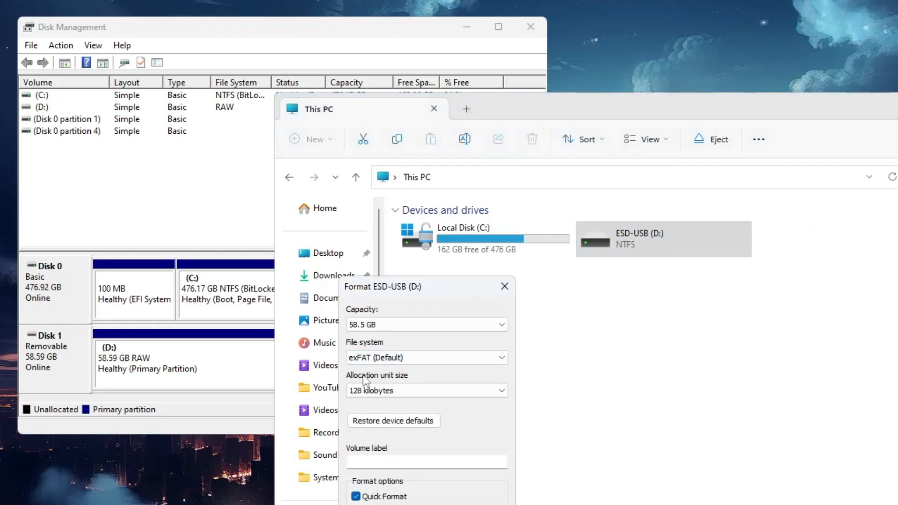
left_click(426, 357)
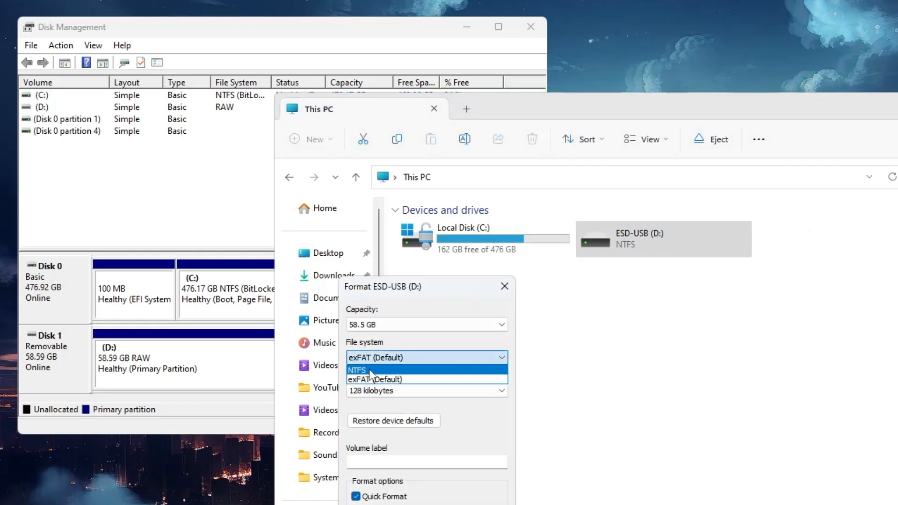
left_click(375, 380)
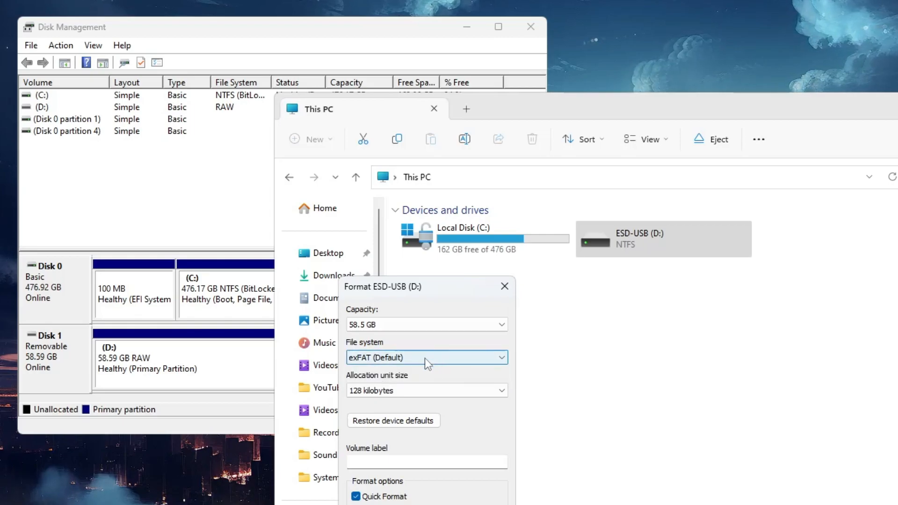
mouse_move(426, 390)
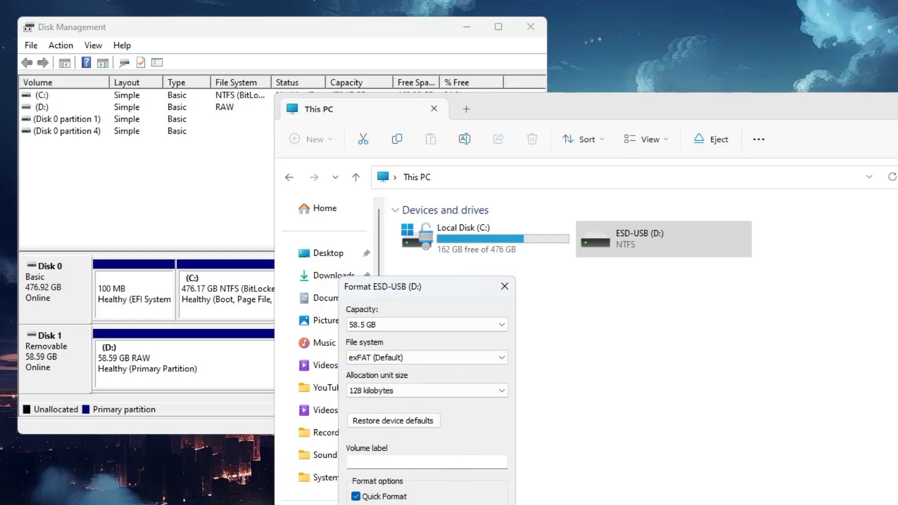
left_click(393, 504)
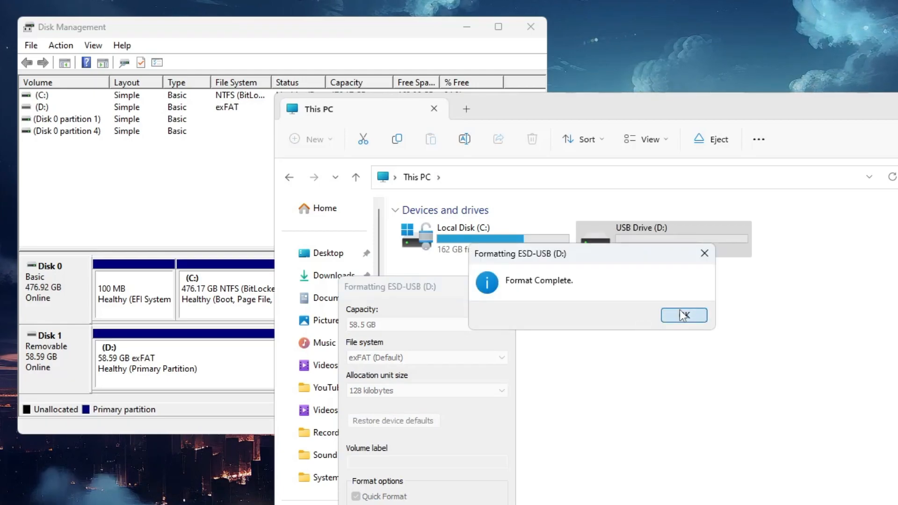
left_click(684, 315)
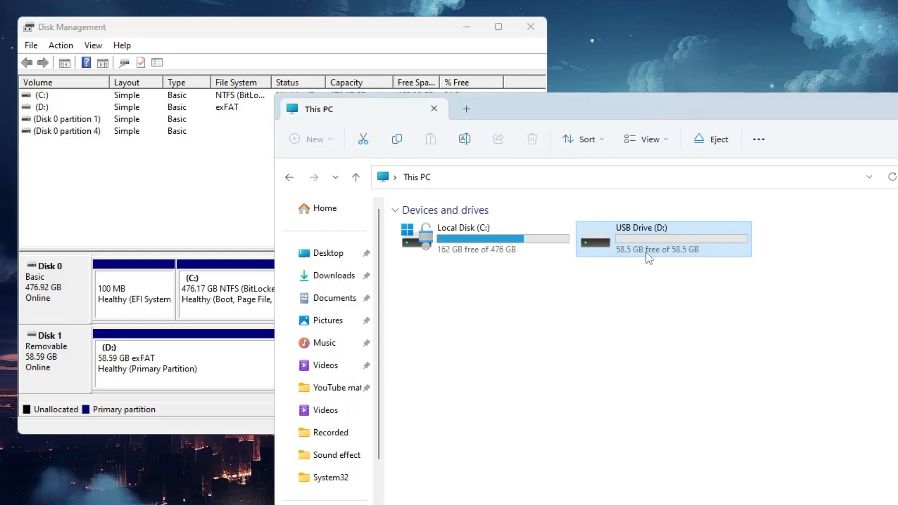
mouse_move(642, 250)
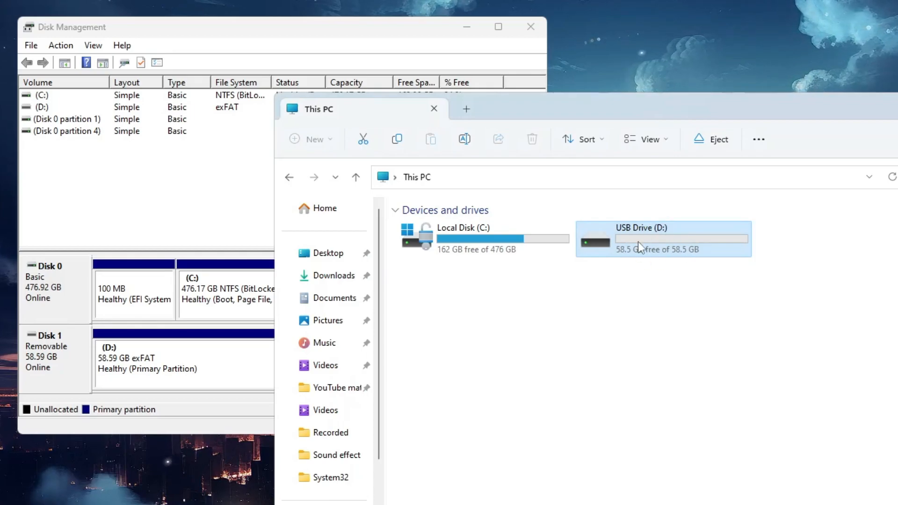
Step: Open USB Drive (D:) in This PC to confirm it is empty
double_click(641, 238)
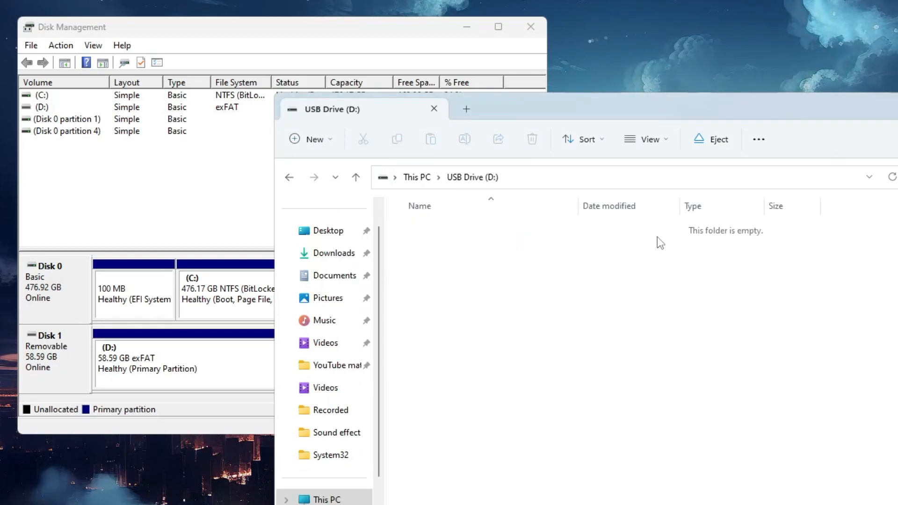
mouse_move(351, 218)
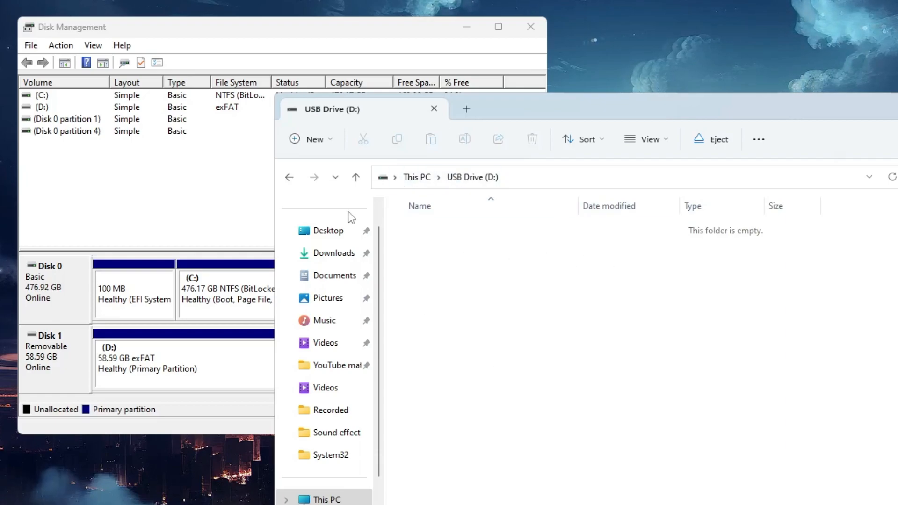
left_click(290, 177)
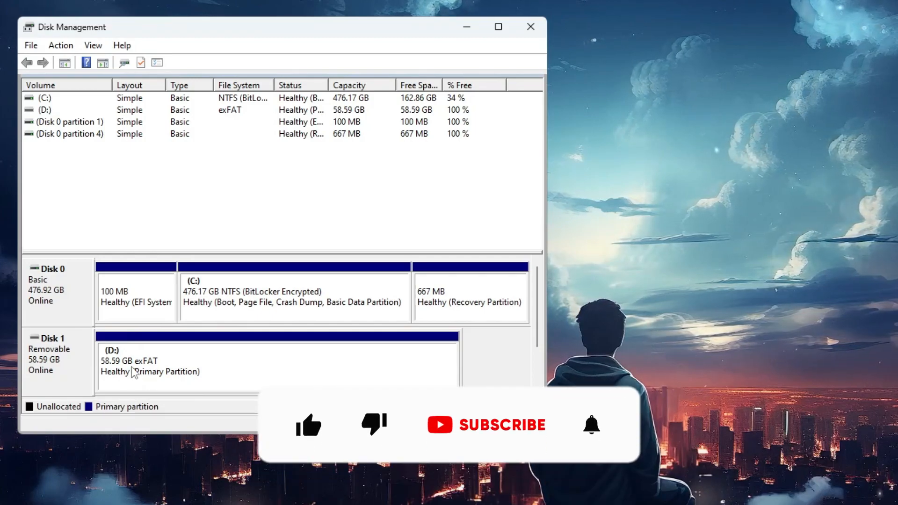
mouse_move(507, 436)
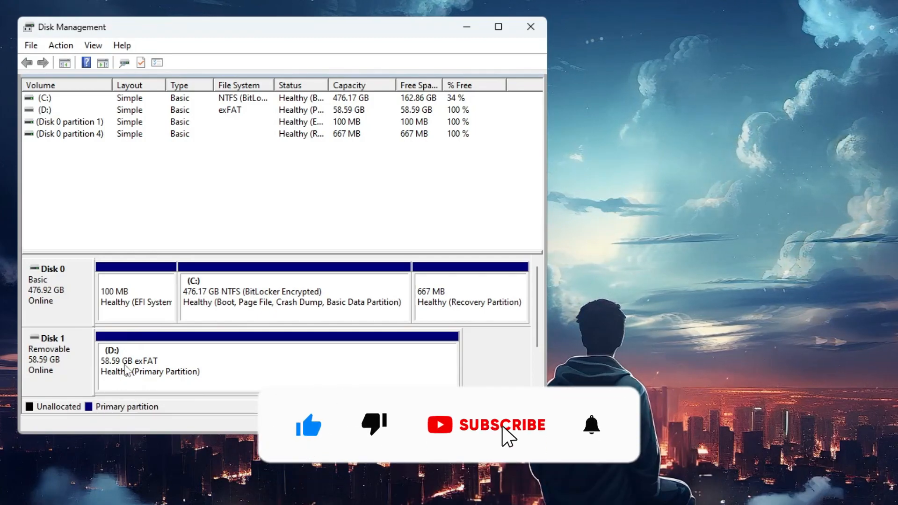